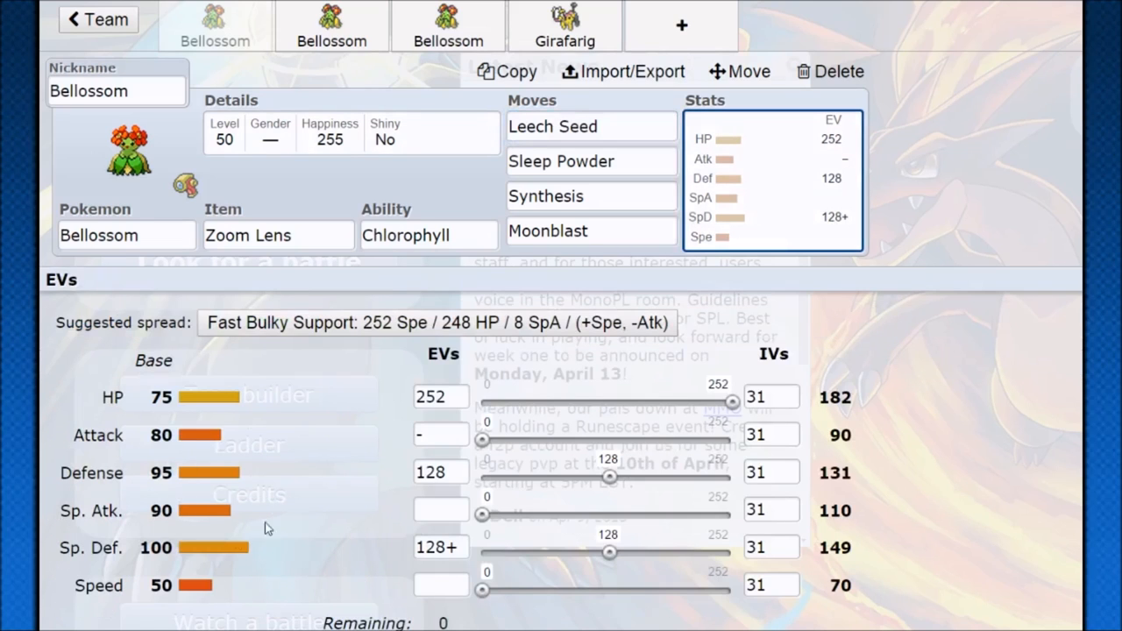
{"action": "mouse_move", "coordinate": [202, 500]}
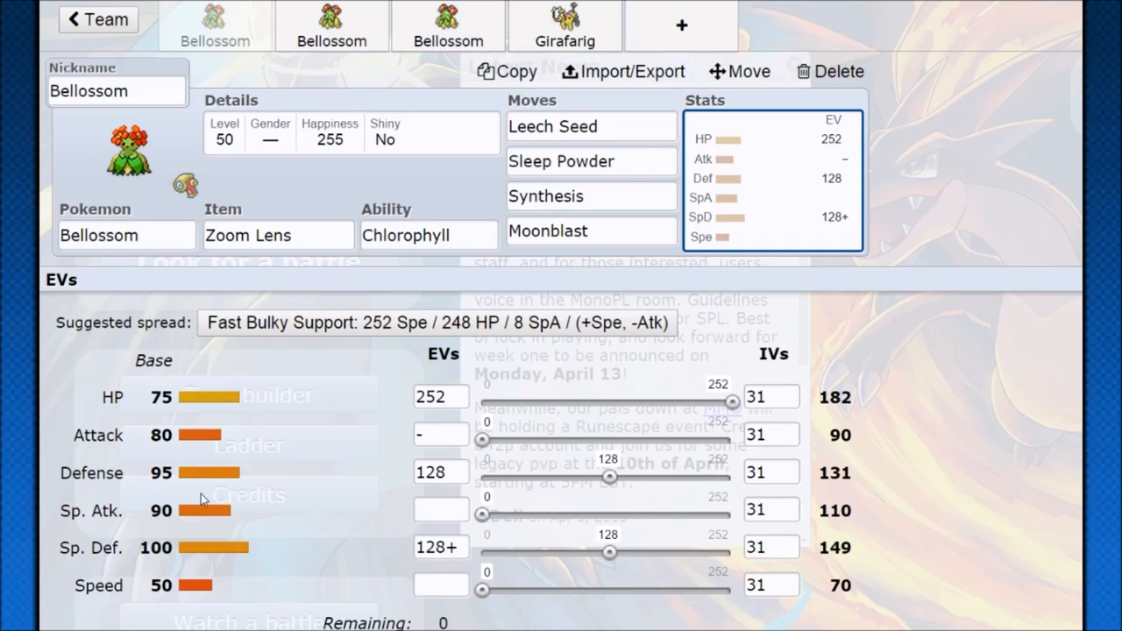
Give the Zoom Lens Bellossom a Sassy (+SpD, -Spe) nature after checking its Sleep Powder slot.
{"action": "left_click", "coordinate": [591, 161]}
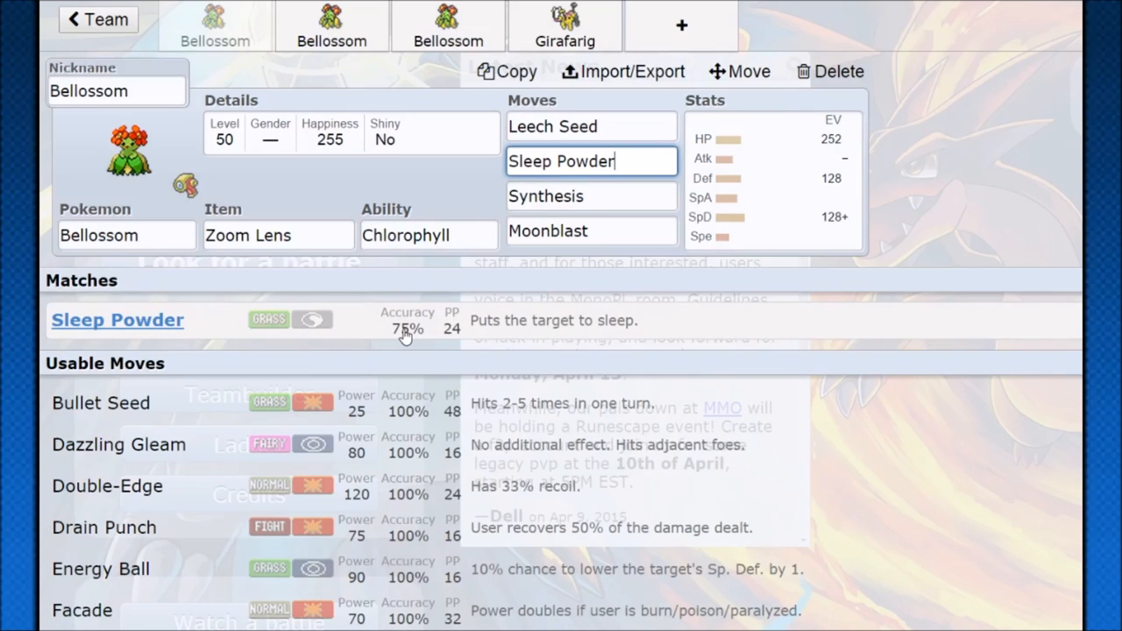
{"action": "left_click", "coordinate": [277, 235]}
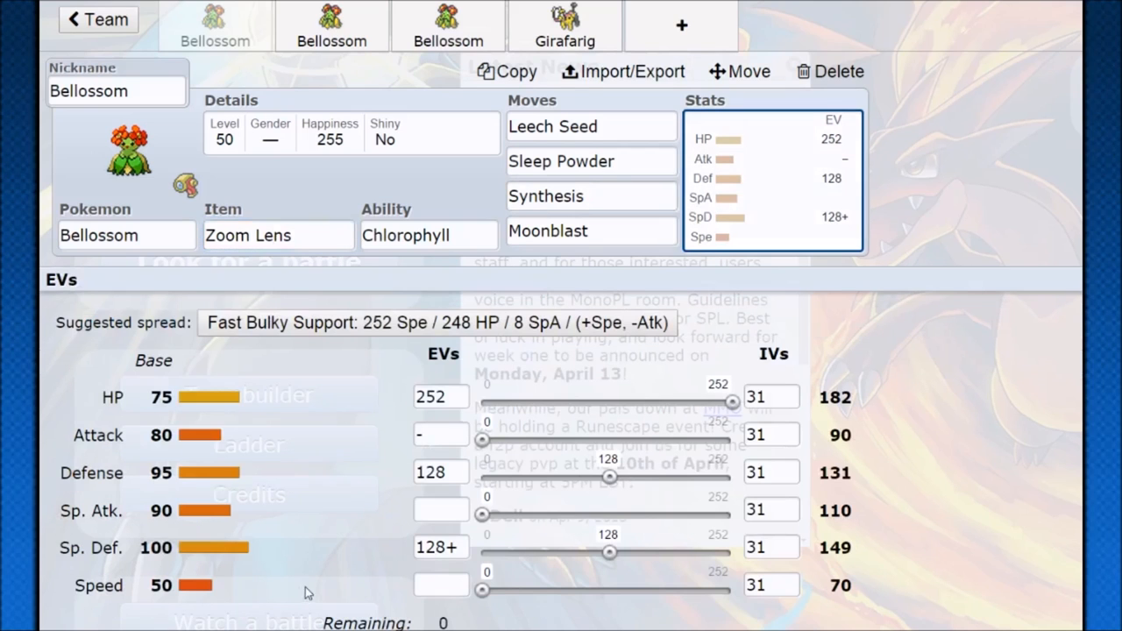
{"action": "scroll", "scroll_direction": "down", "scroll_amount": 3}
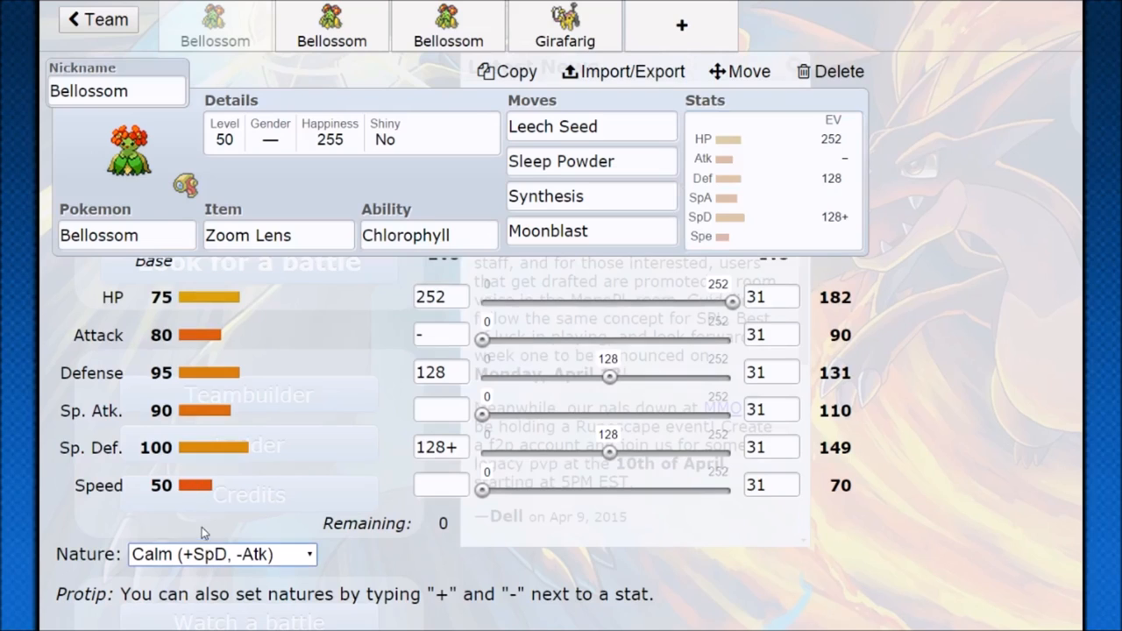
{"action": "left_click", "coordinate": [221, 553]}
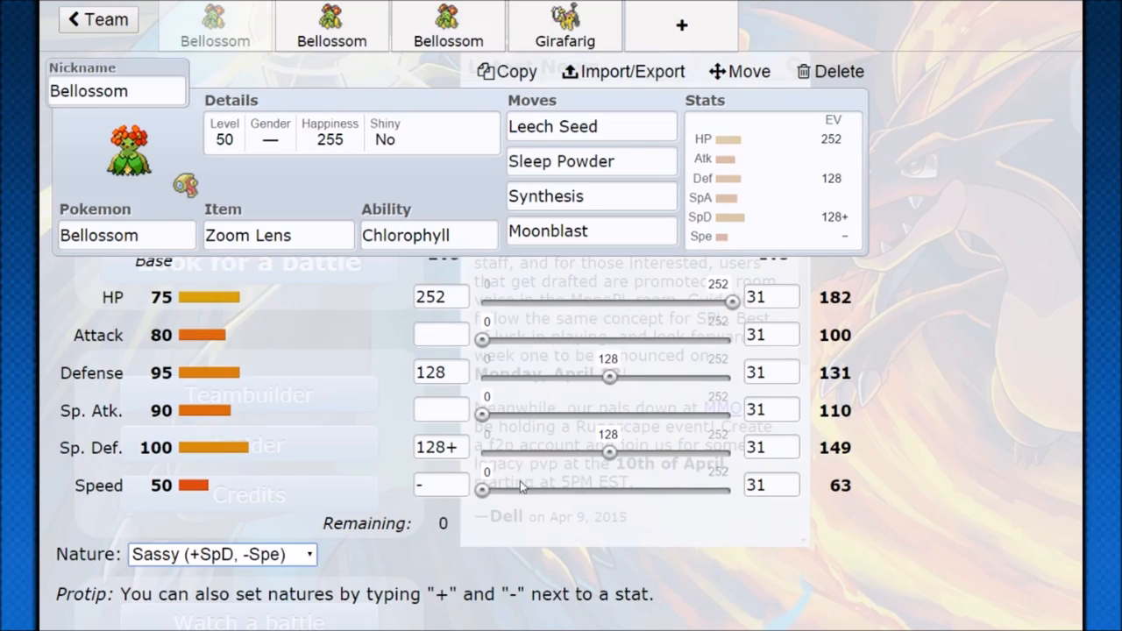
{"action": "mouse_move", "coordinate": [519, 527]}
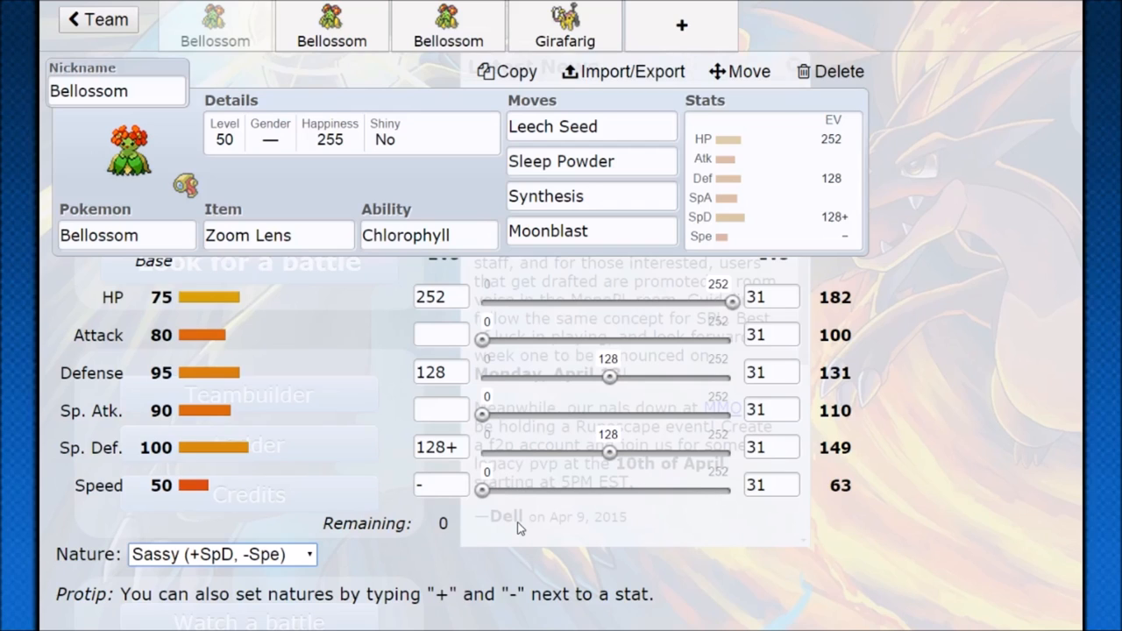
{"action": "left_click", "coordinate": [591, 161]}
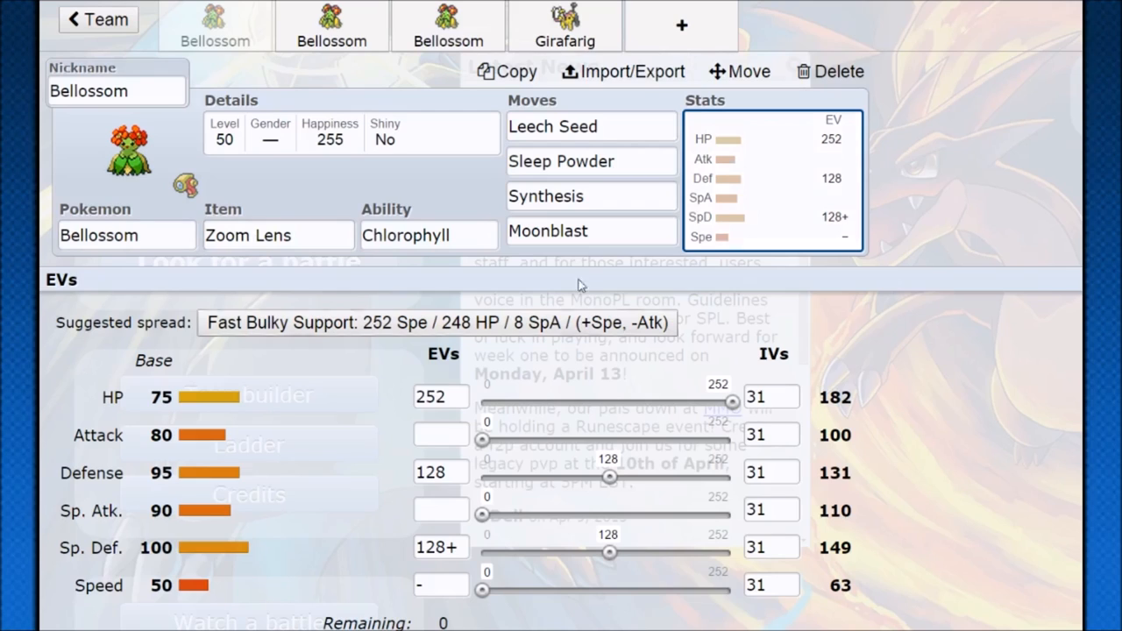
{"action": "mouse_move", "coordinate": [119, 277]}
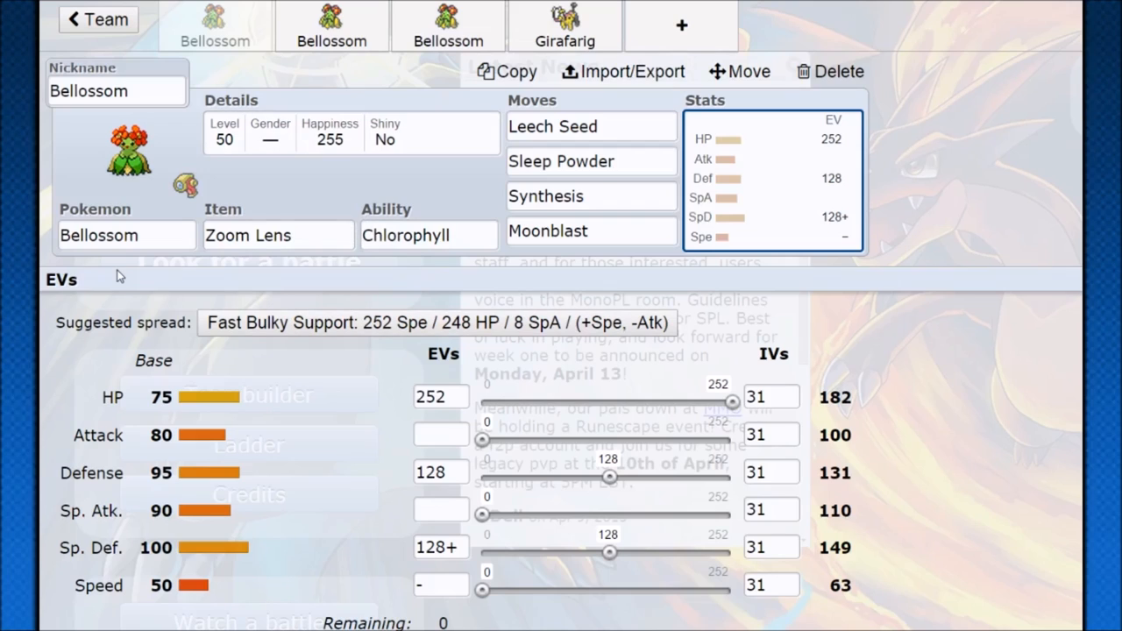
{"action": "mouse_move", "coordinate": [161, 220]}
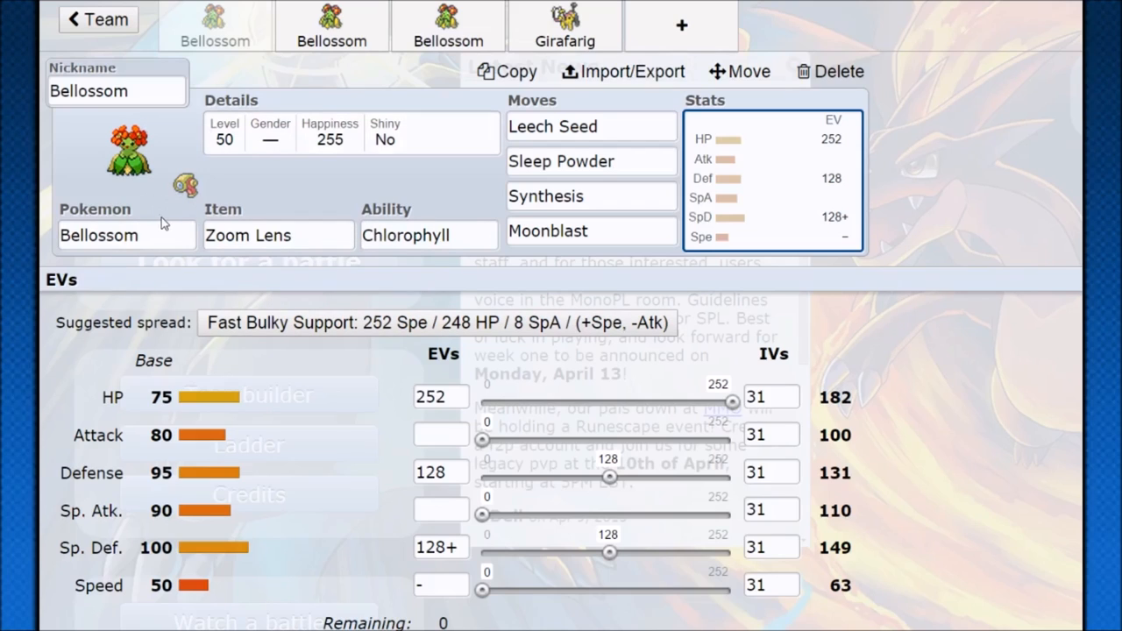
{"action": "mouse_move", "coordinate": [149, 221]}
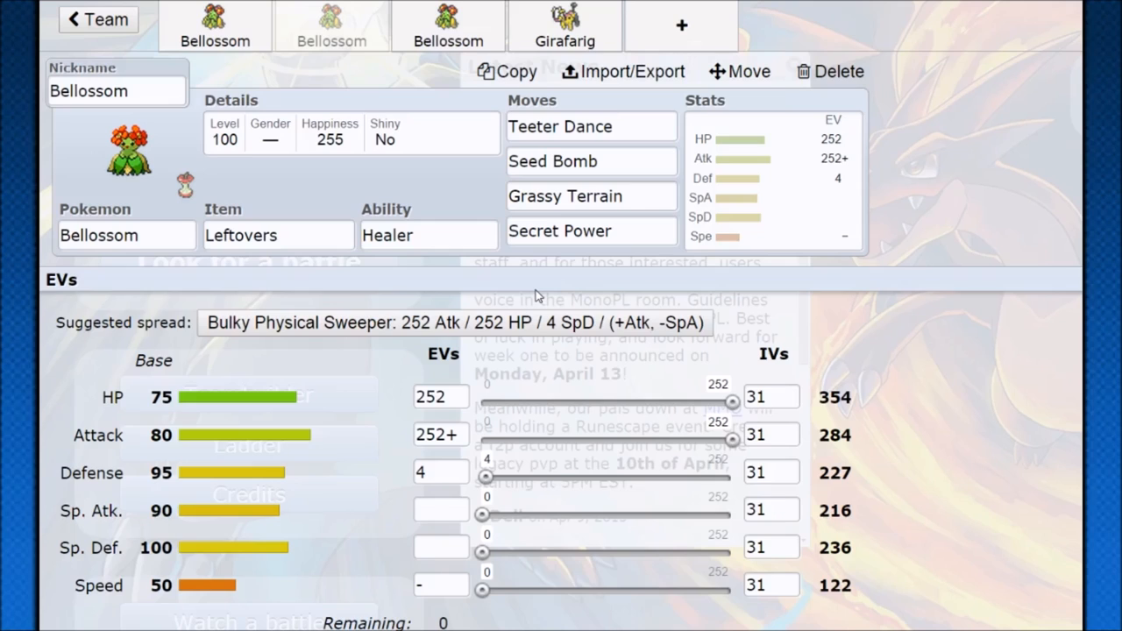
Review the second Bellossom's Grassy Terrain, Secret Power and Teeter Dance slots before replacing Seed Bomb.
{"action": "left_click", "coordinate": [593, 127]}
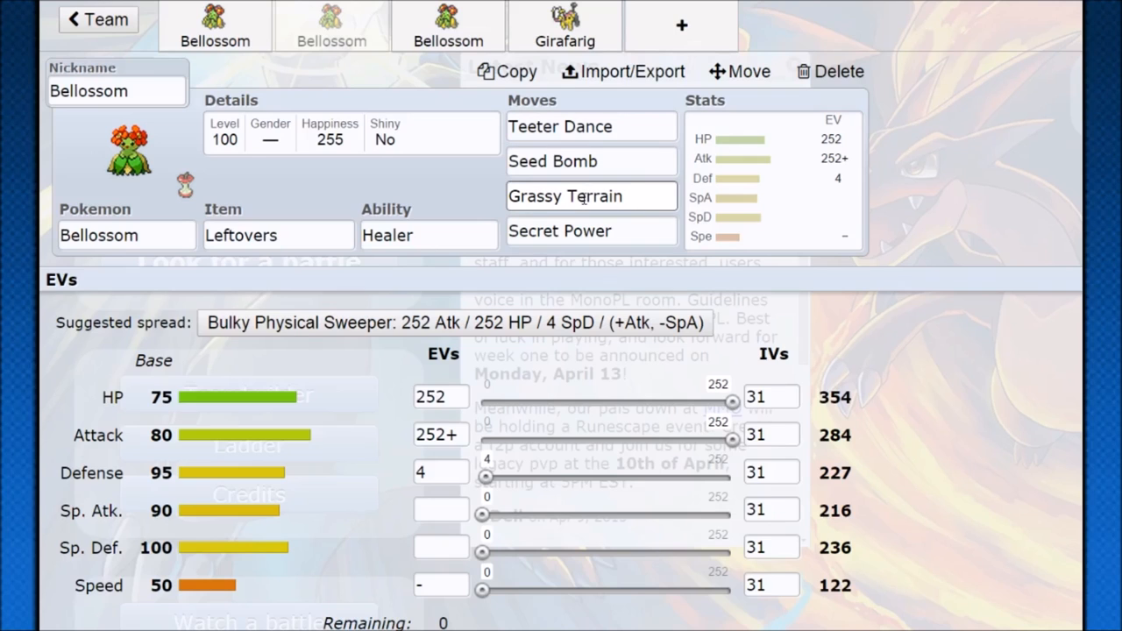
{"action": "left_click", "coordinate": [592, 232]}
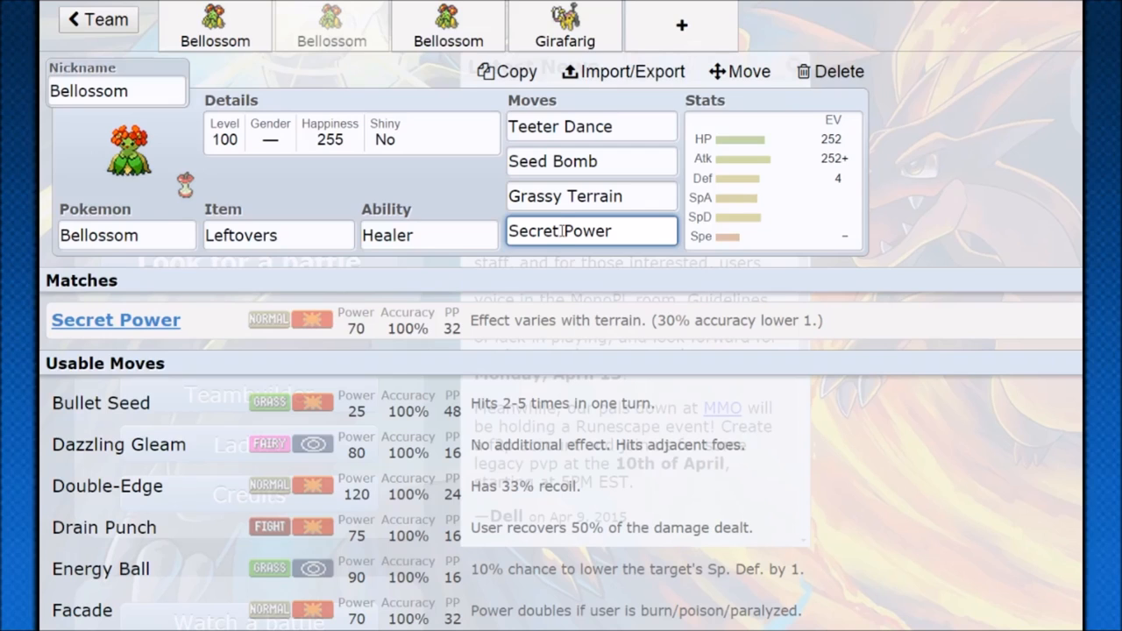
{"action": "left_click", "coordinate": [591, 126]}
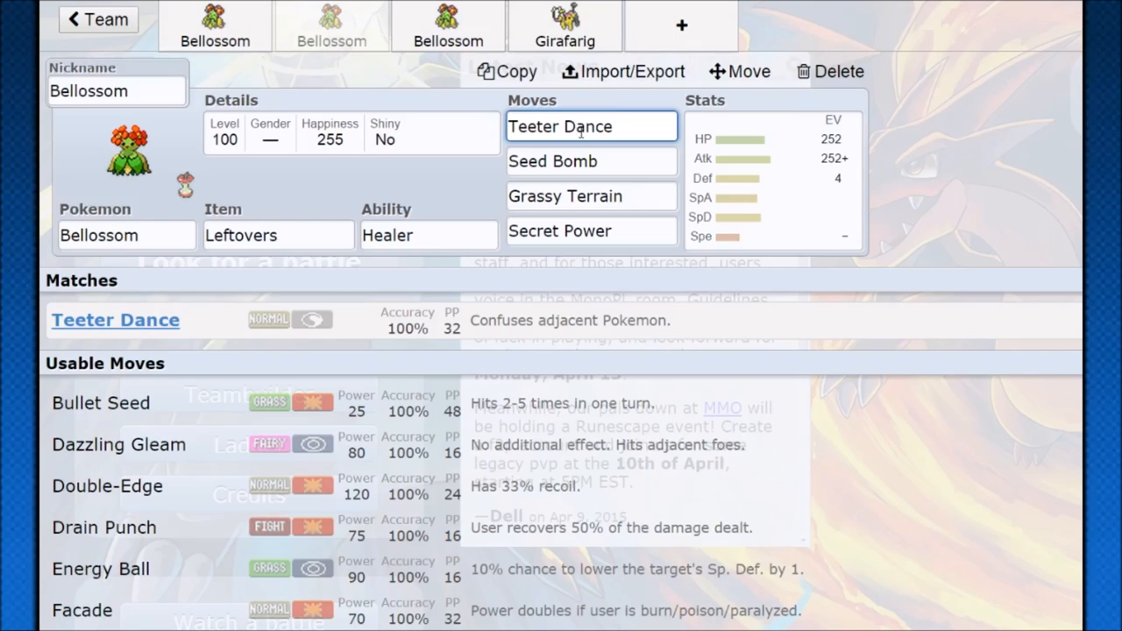
{"action": "left_click", "coordinate": [590, 196]}
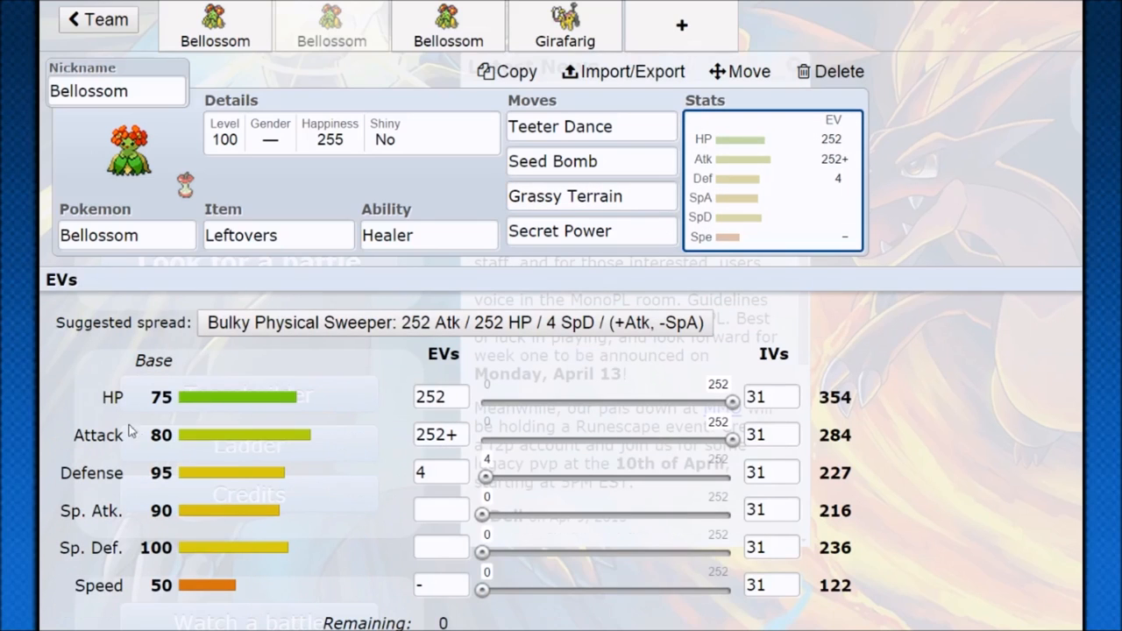
{"action": "mouse_move", "coordinate": [237, 445]}
{"action": "type", "text": "pe"}
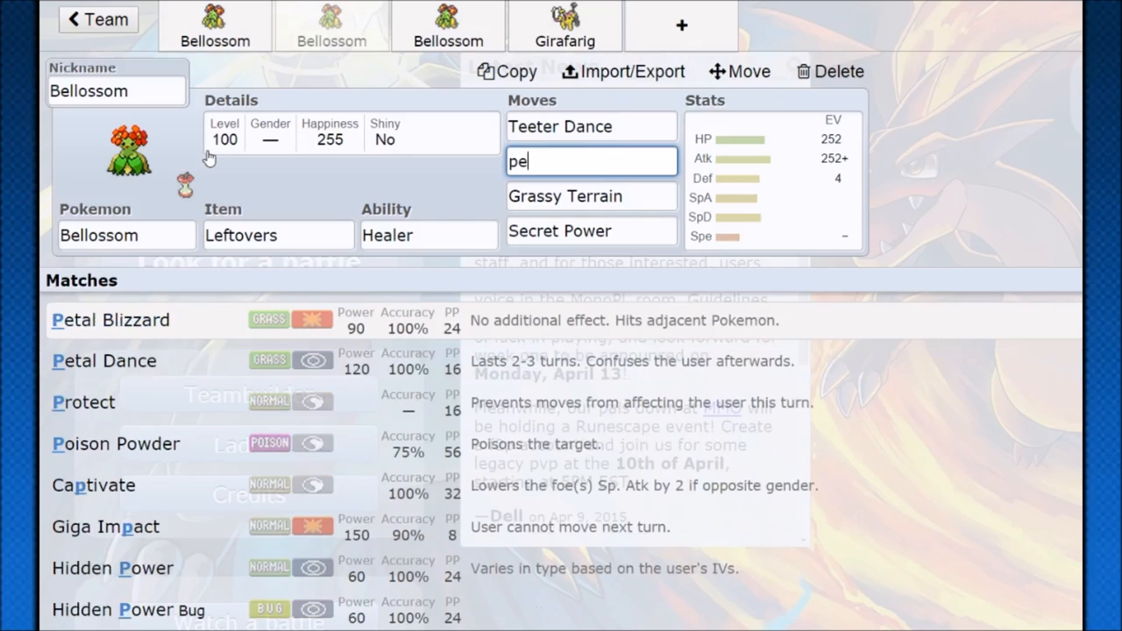
Replace Seed Bomb with Petal Blizzard on the second Bellossom and add Gogoat to the team.
{"action": "type", "text": "tal Blizzard"}
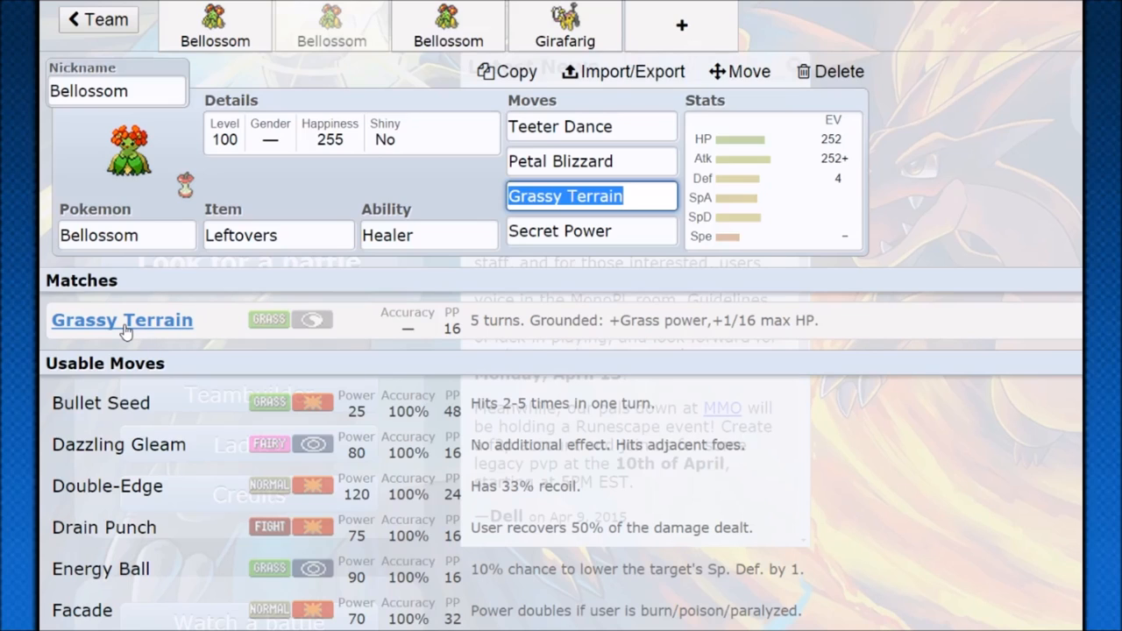
{"action": "mouse_move", "coordinate": [386, 261]}
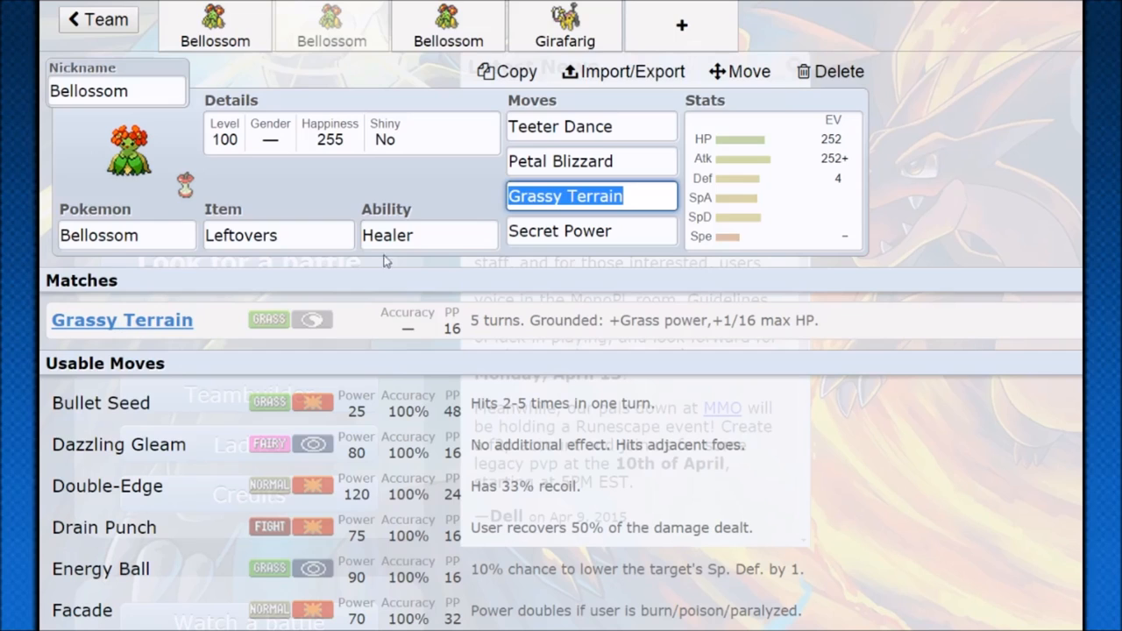
{"action": "left_click", "coordinate": [591, 161]}
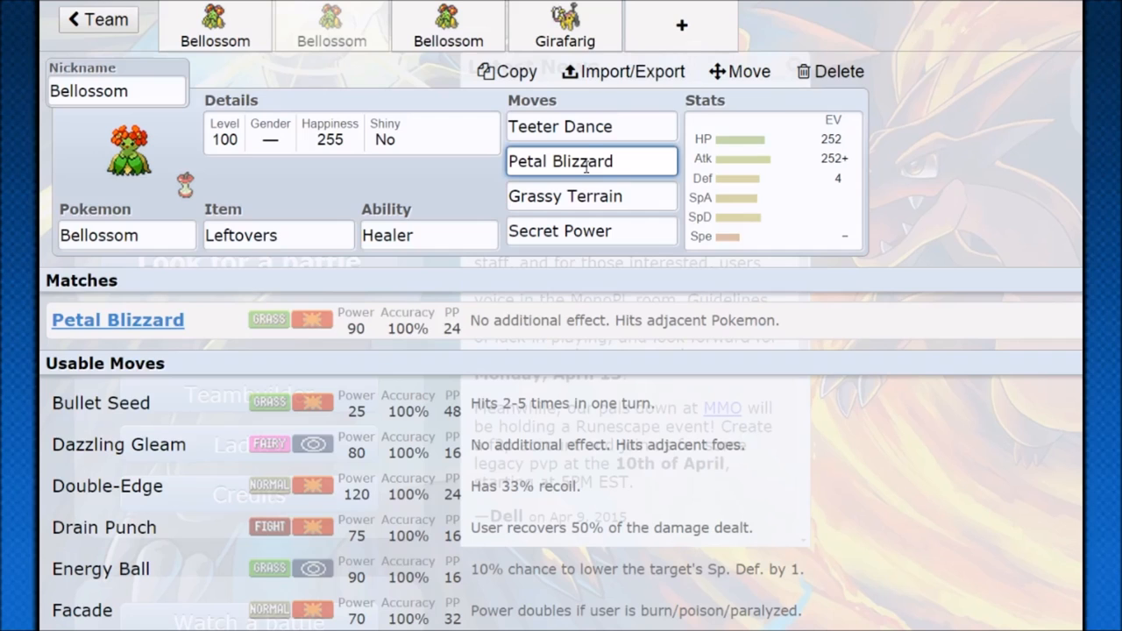
{"action": "left_click", "coordinate": [680, 27]}
{"action": "type", "text": "Gogoat"}
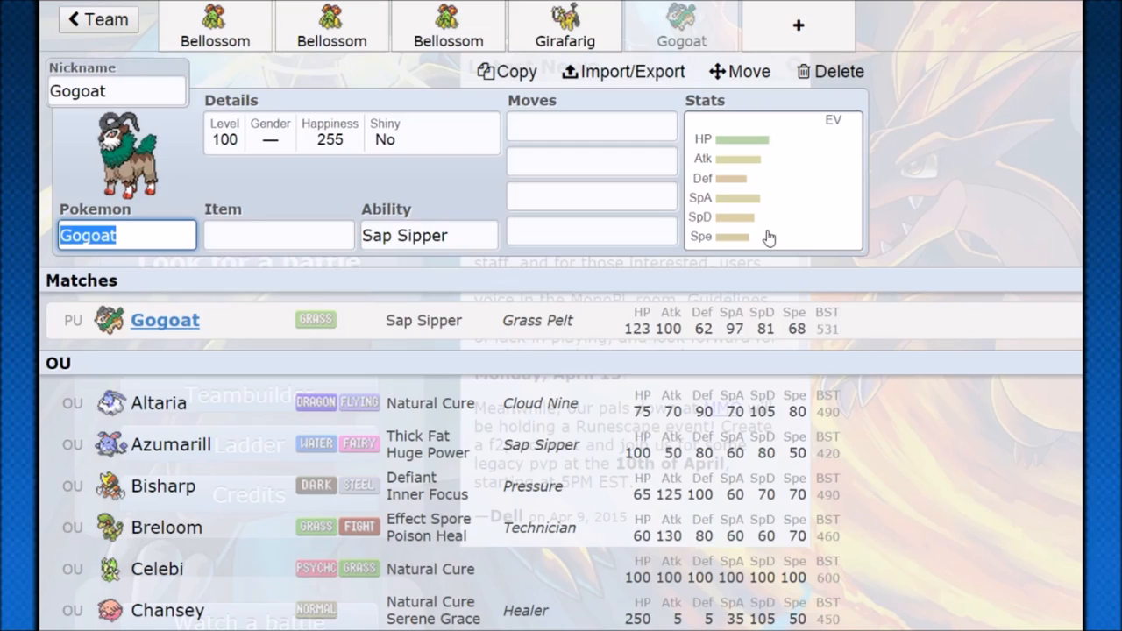
Show Girafarig's Sap Sipper set with its empty EV and stat spread.
{"action": "left_click", "coordinate": [565, 25]}
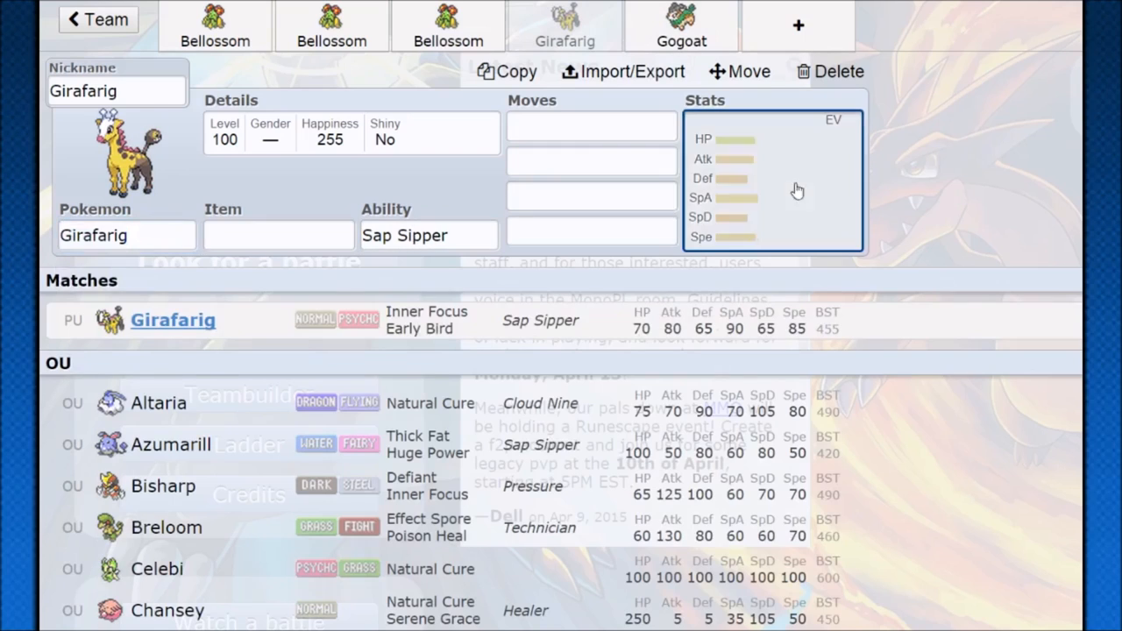
{"action": "left_click", "coordinate": [773, 179]}
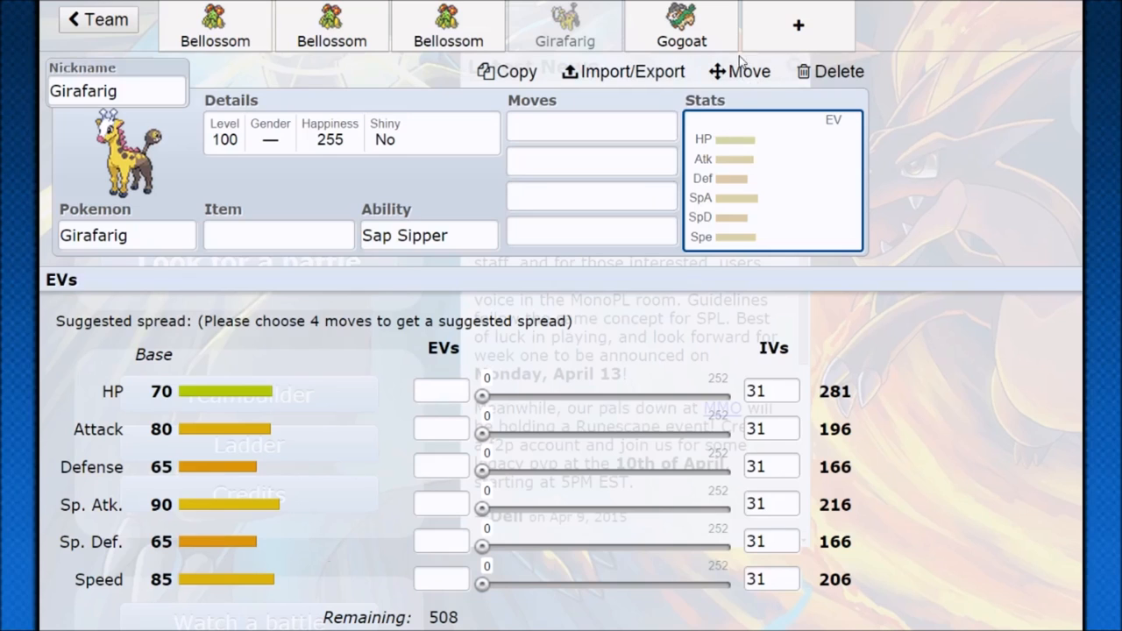
Set Gogoat's ability to Sap Sipper after checking the second Bellossom's Healer ability.
{"action": "left_click", "coordinate": [680, 24]}
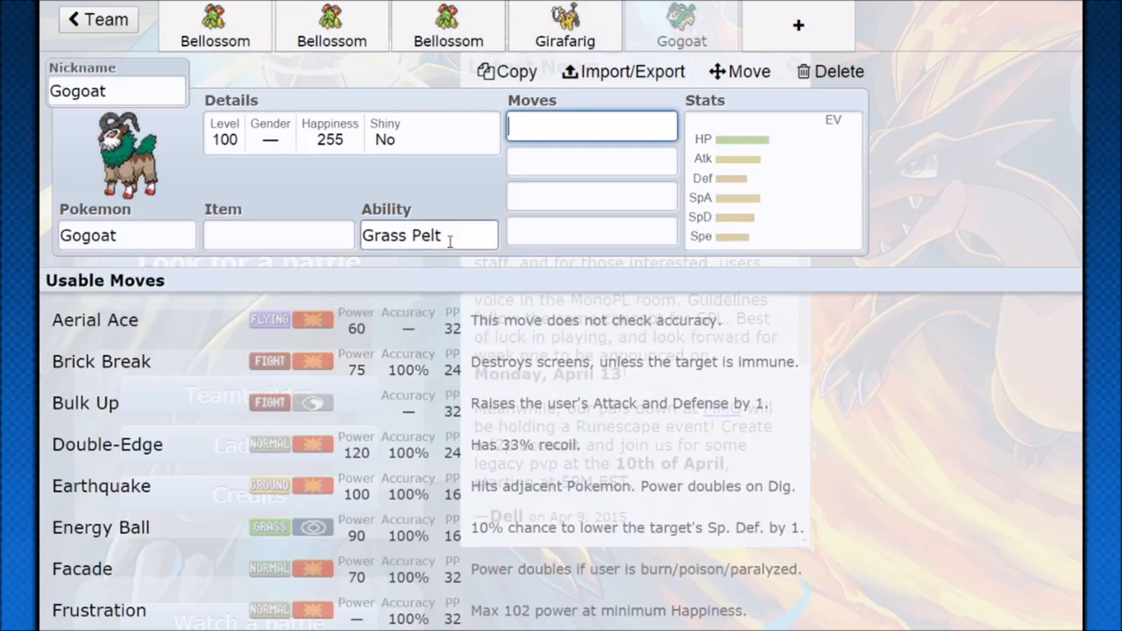
{"action": "left_click", "coordinate": [428, 235]}
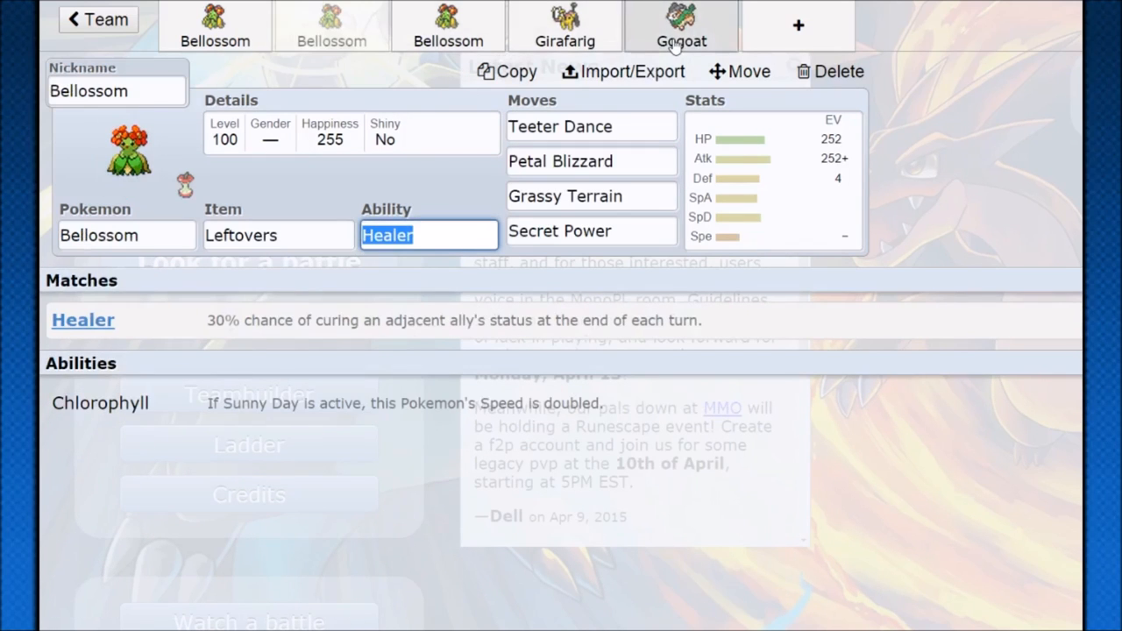
{"action": "left_click", "coordinate": [680, 25]}
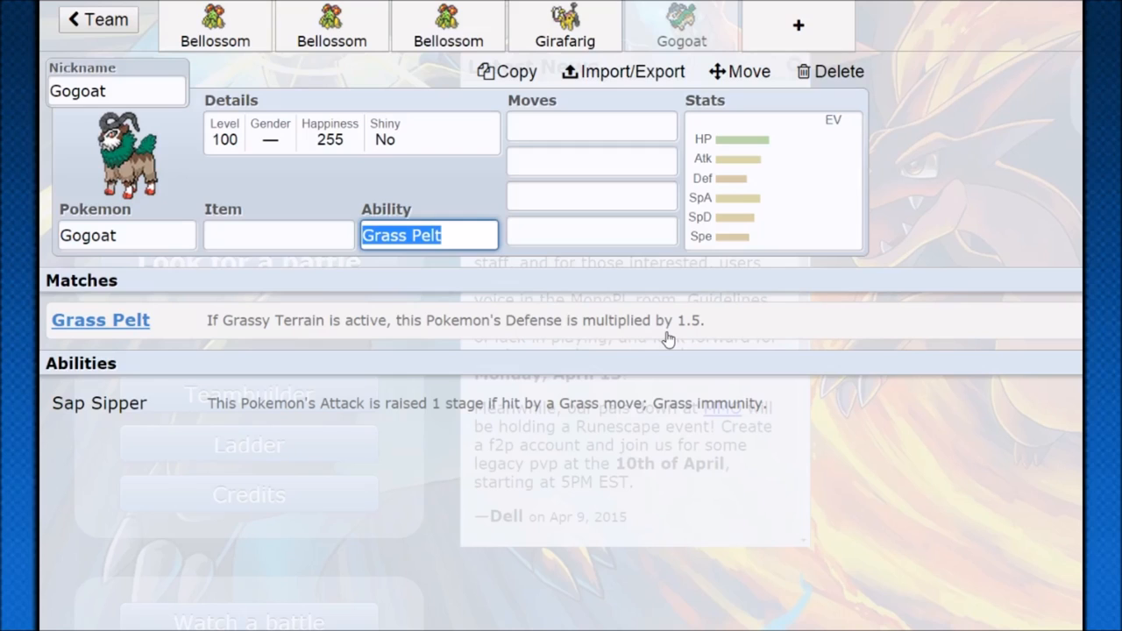
{"action": "mouse_move", "coordinate": [659, 336]}
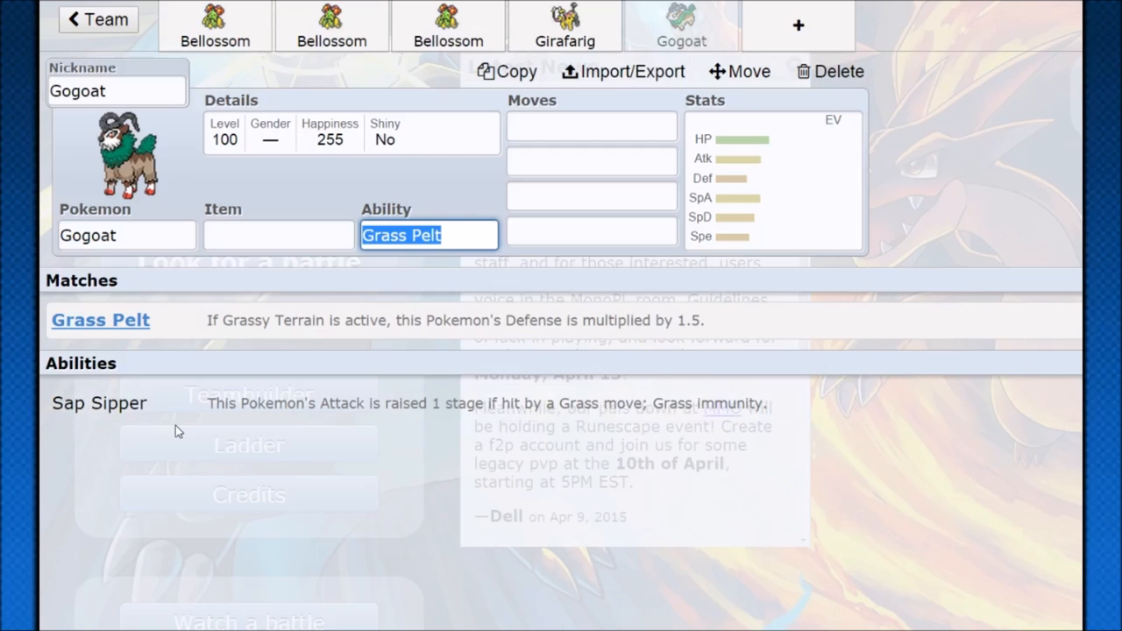
{"action": "left_click", "coordinate": [591, 126]}
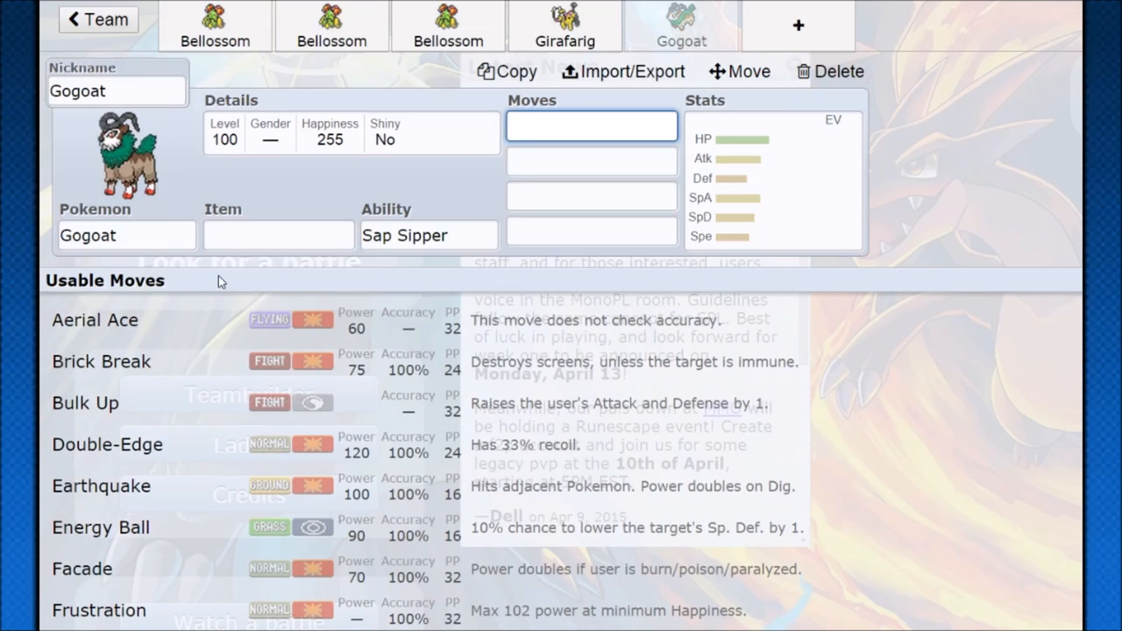
Return to the Zoom Lens Bellossom set.
{"action": "left_click", "coordinate": [214, 26]}
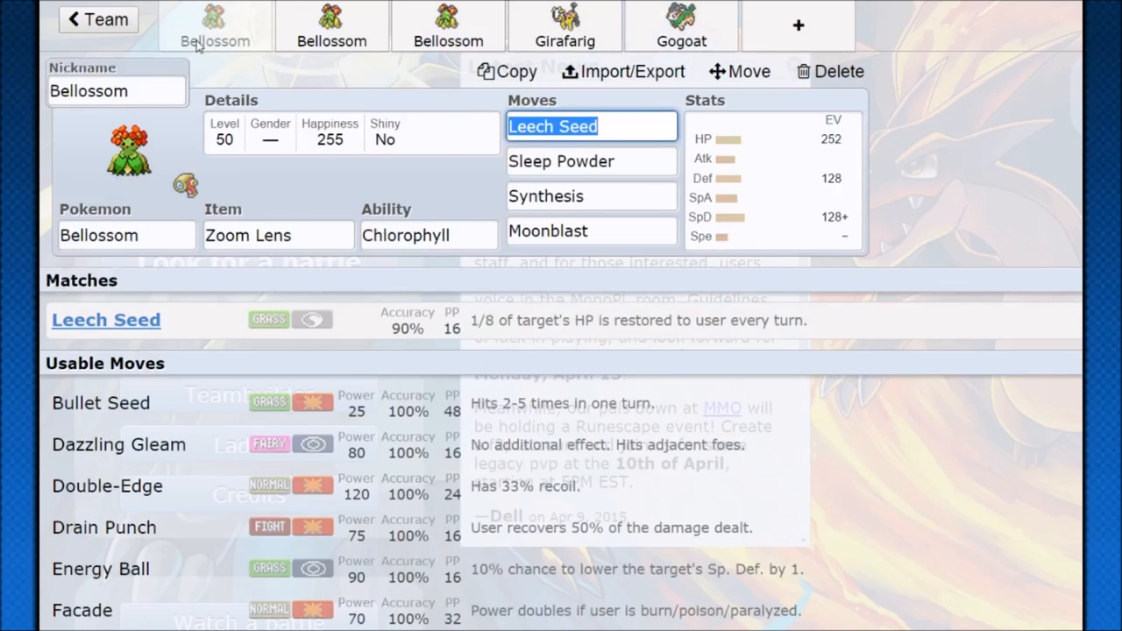
{"action": "left_click", "coordinate": [332, 27]}
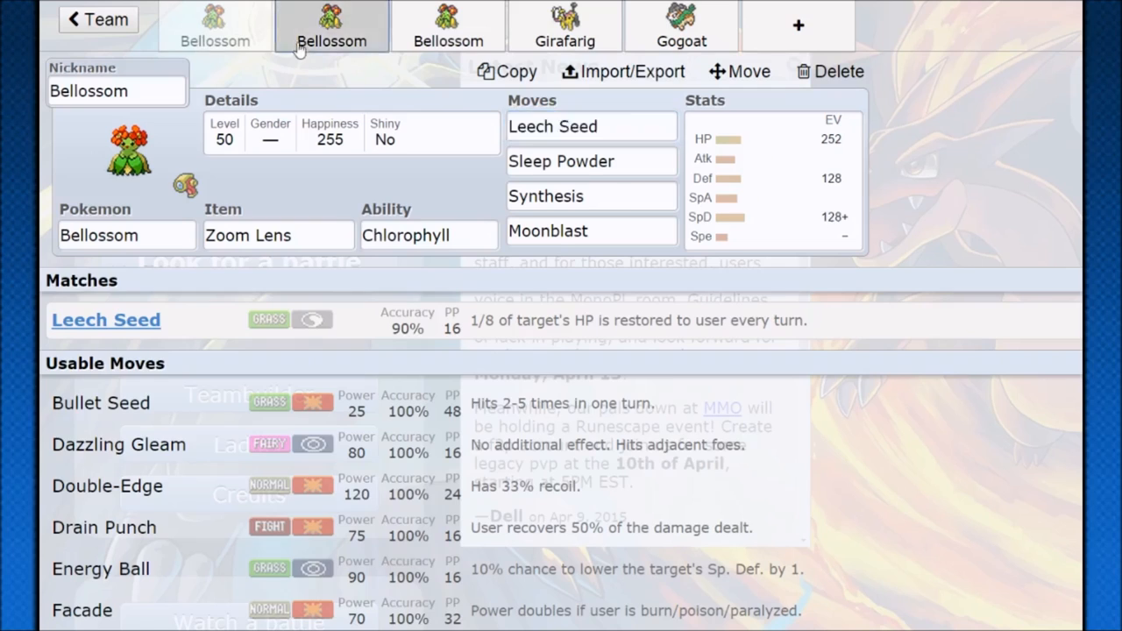